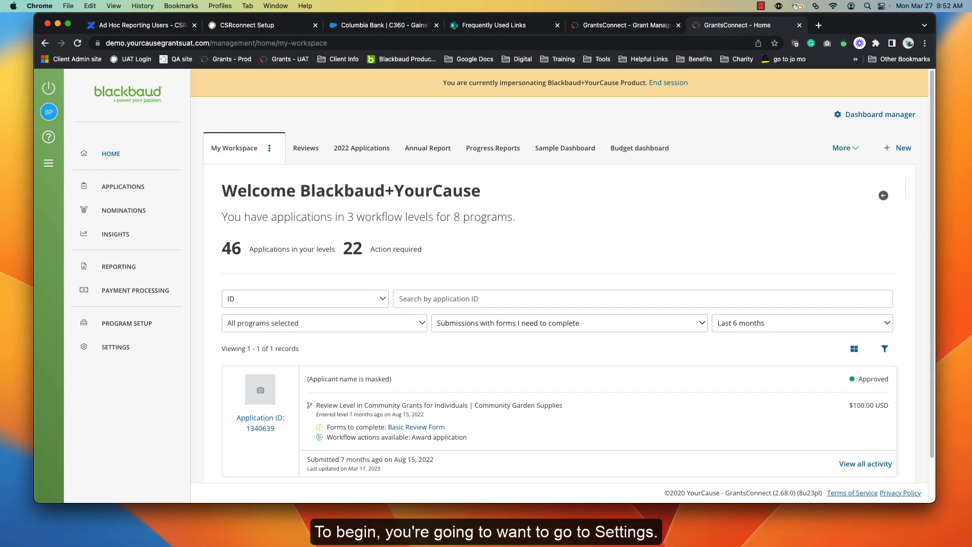
mouse_move(122, 353)
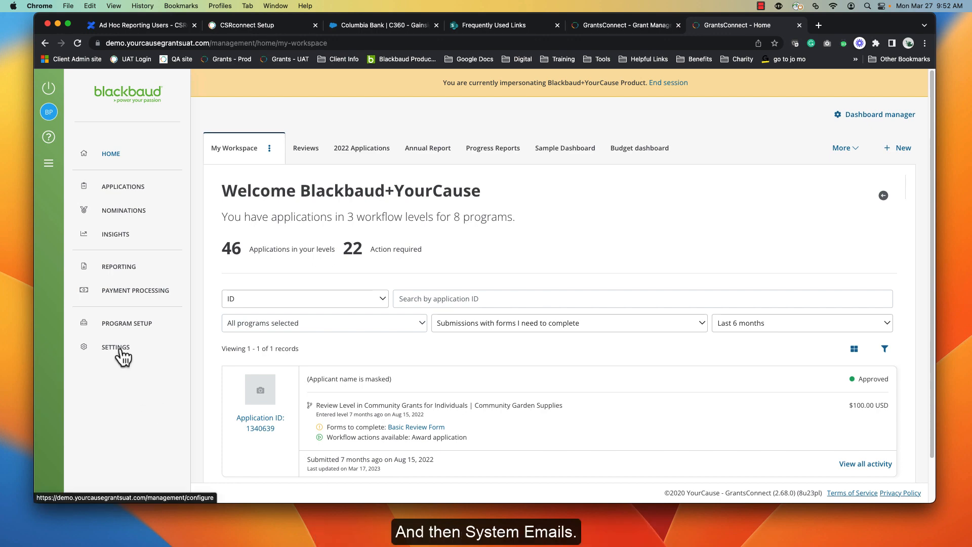
Open System Emails from Settings in the left navigation
left_click(116, 347)
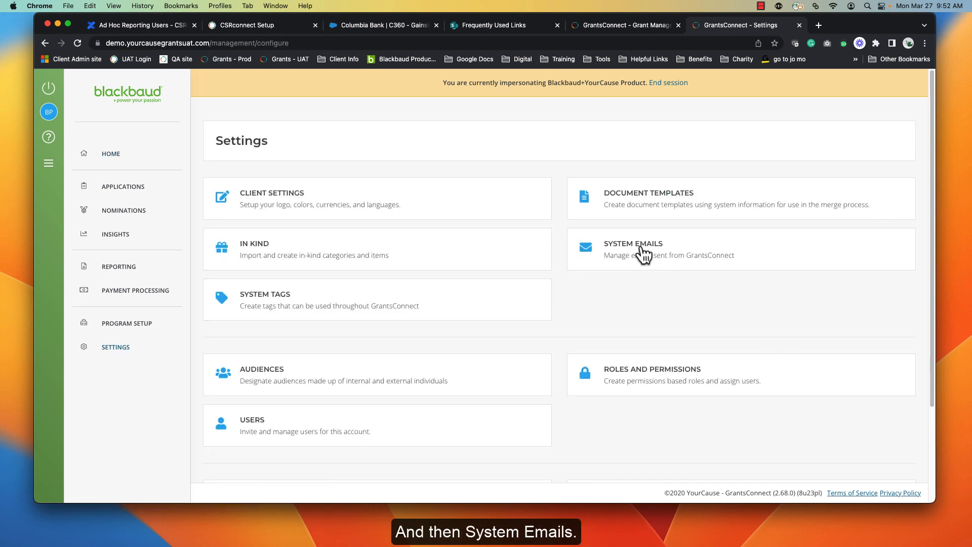
left_click(633, 249)
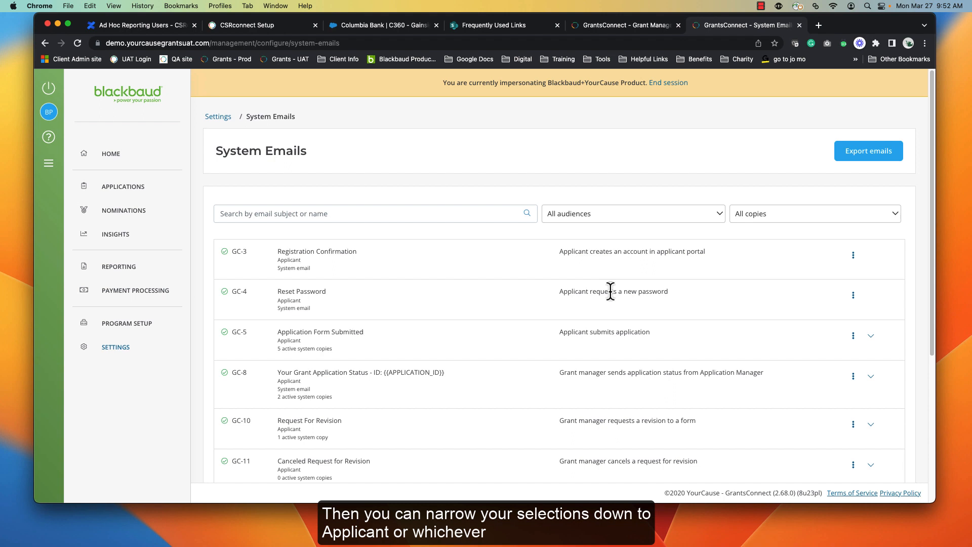
Filter emails to the Applicant audience and expand GC-5 Application Form Submitted copies
left_click(632, 214)
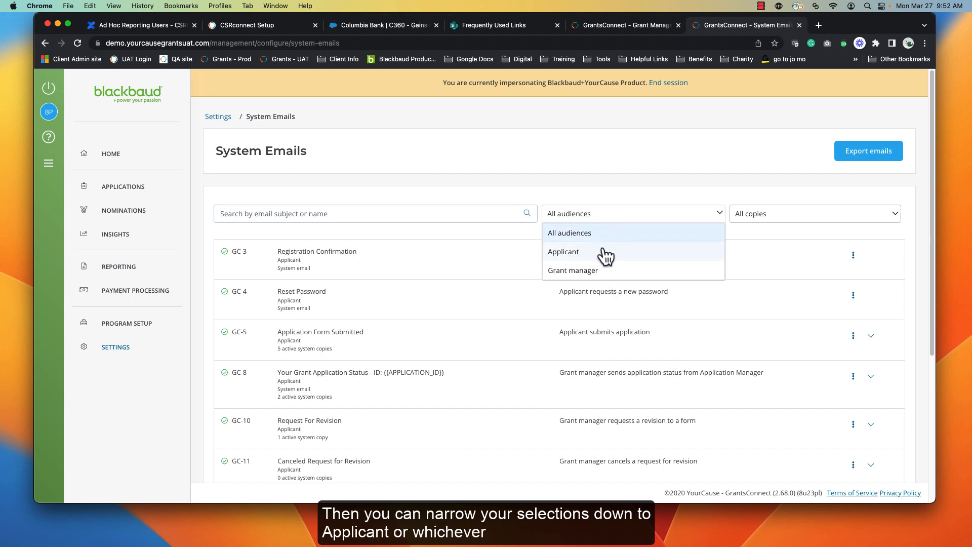
left_click(562, 251)
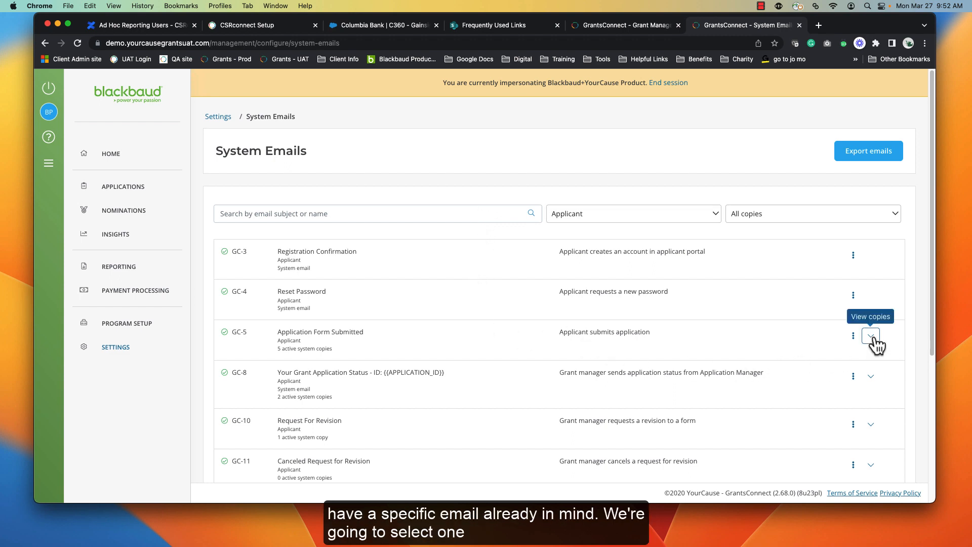
left_click(871, 336)
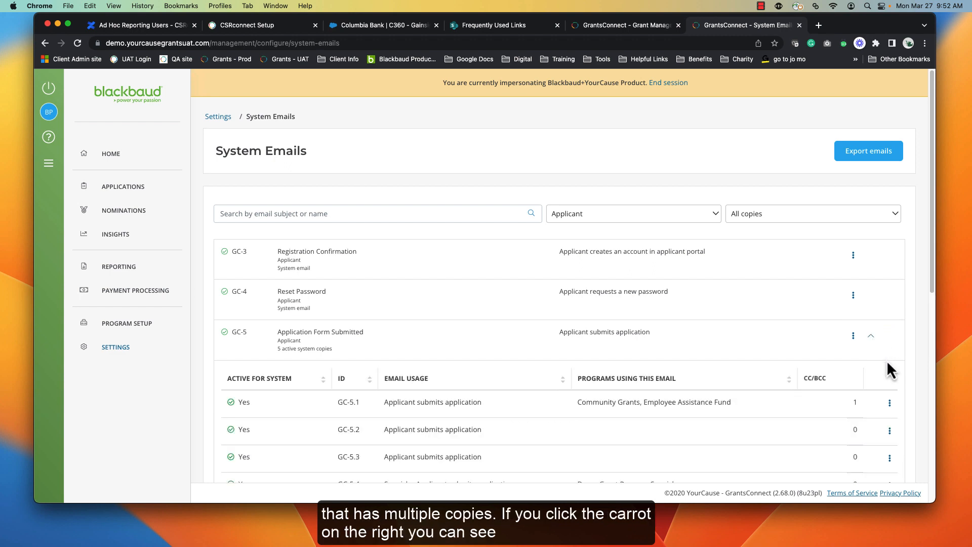
scroll("down", 3)
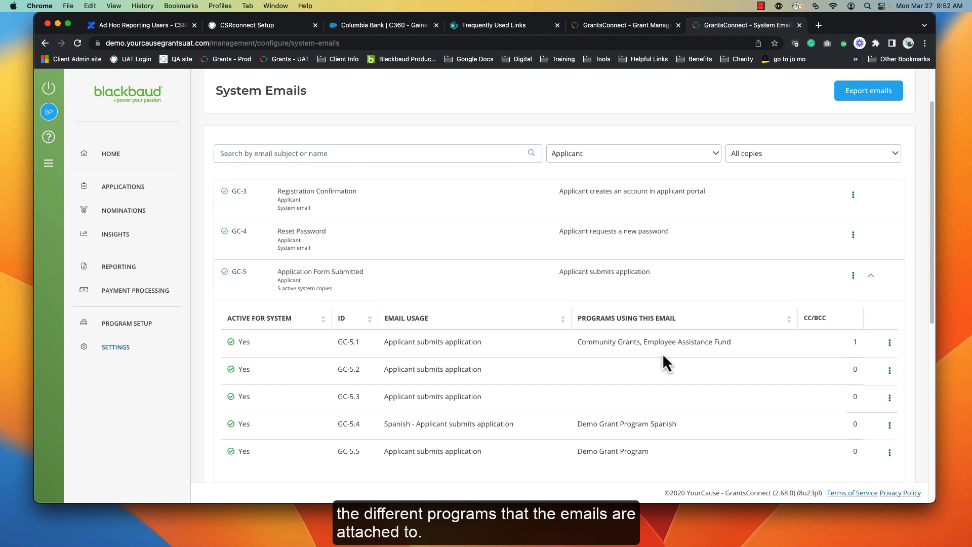
mouse_move(743, 366)
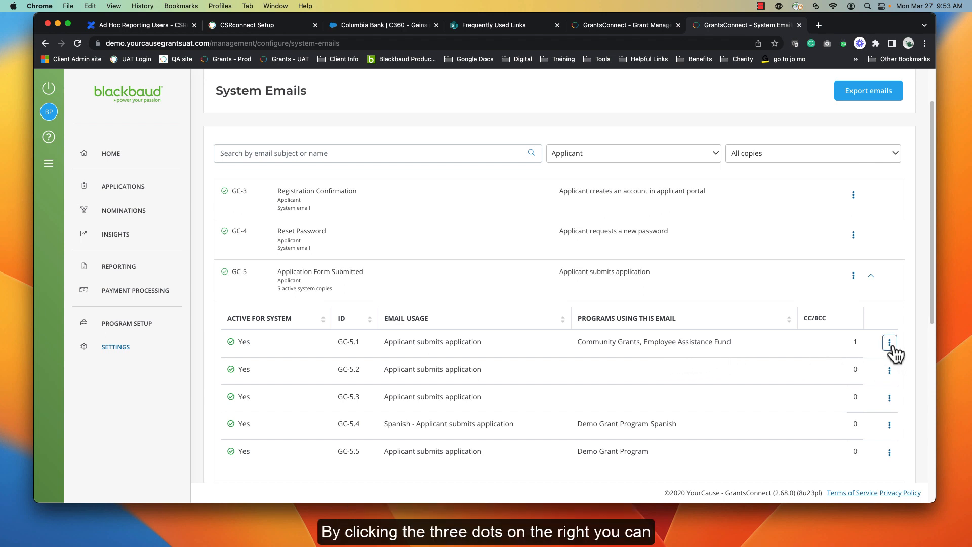
Open the Edit Copy dialog for GC-5.1 and start the Insert Token search
left_click(889, 342)
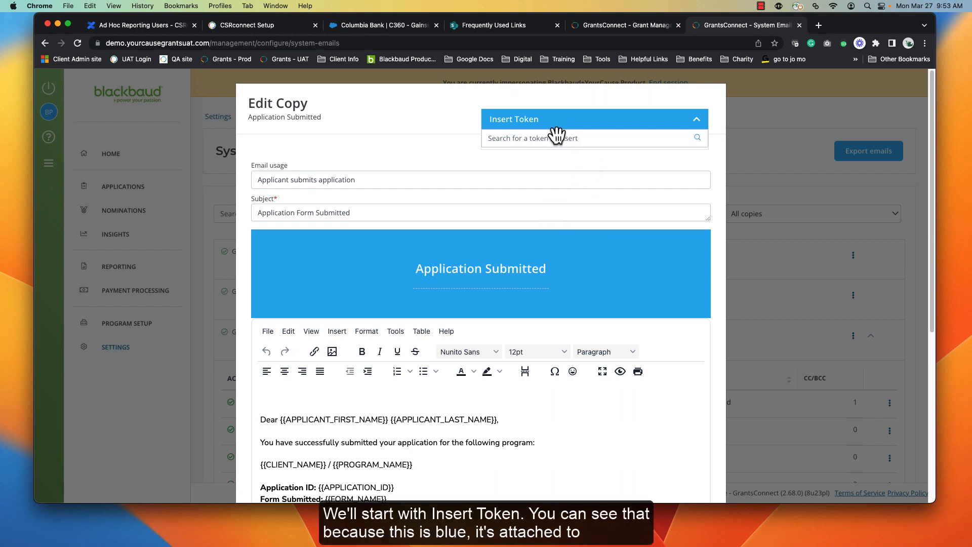
mouse_move(566, 280)
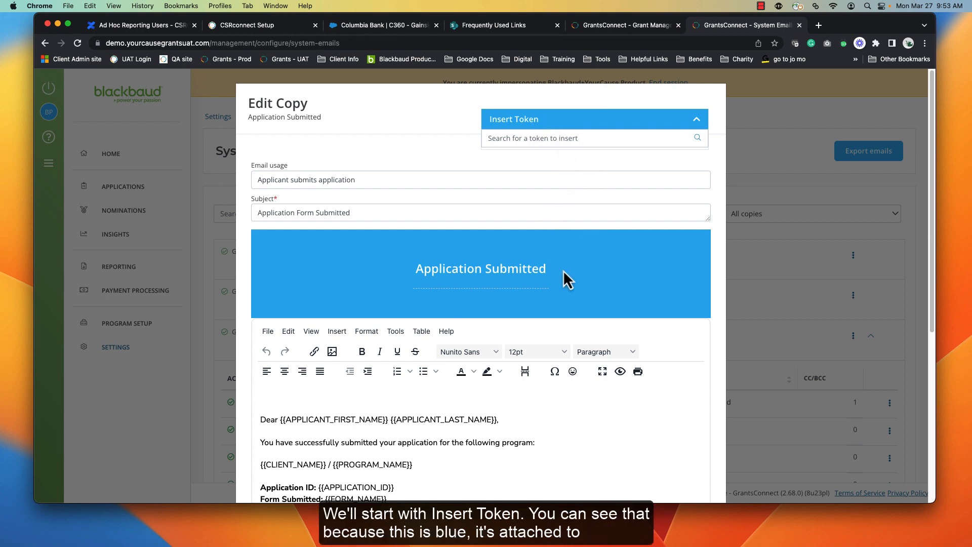
mouse_move(530, 292)
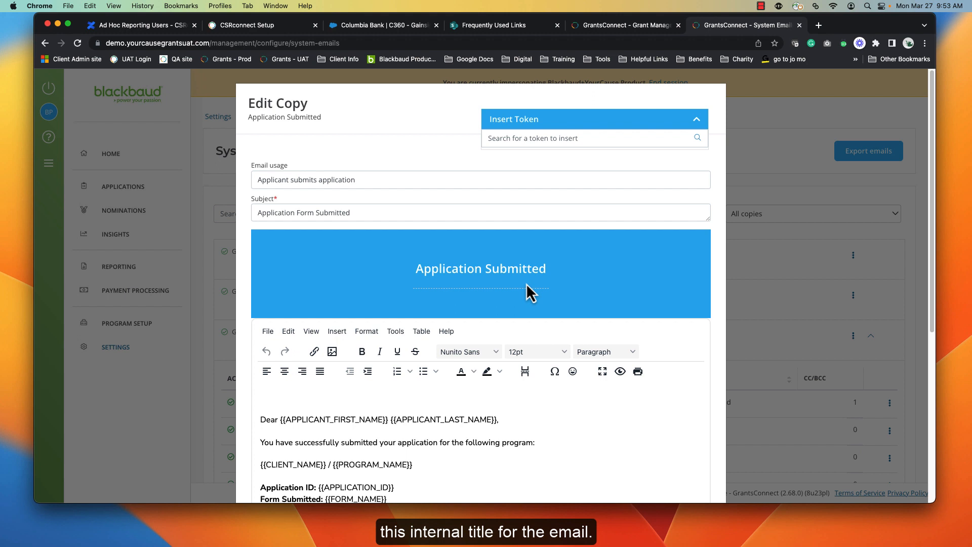
mouse_move(507, 296)
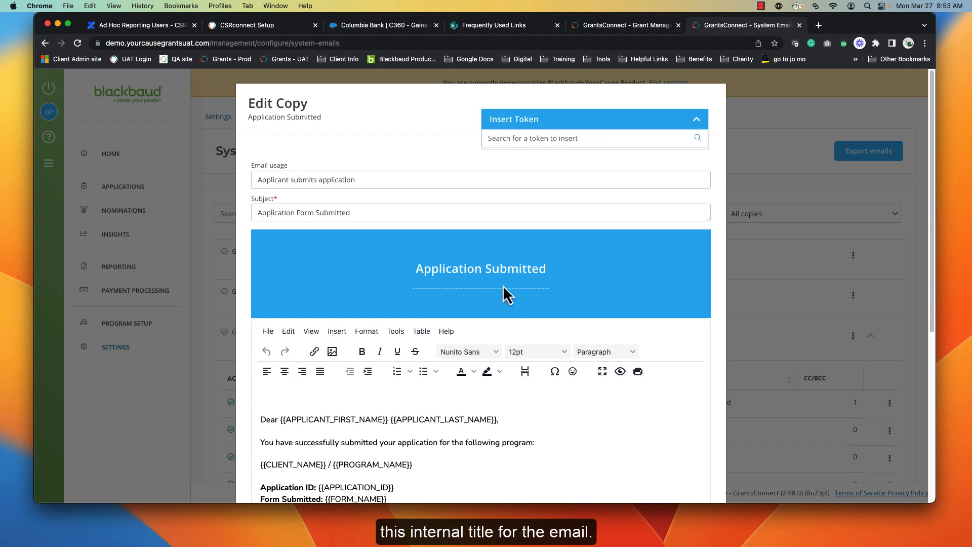
mouse_move(550, 276)
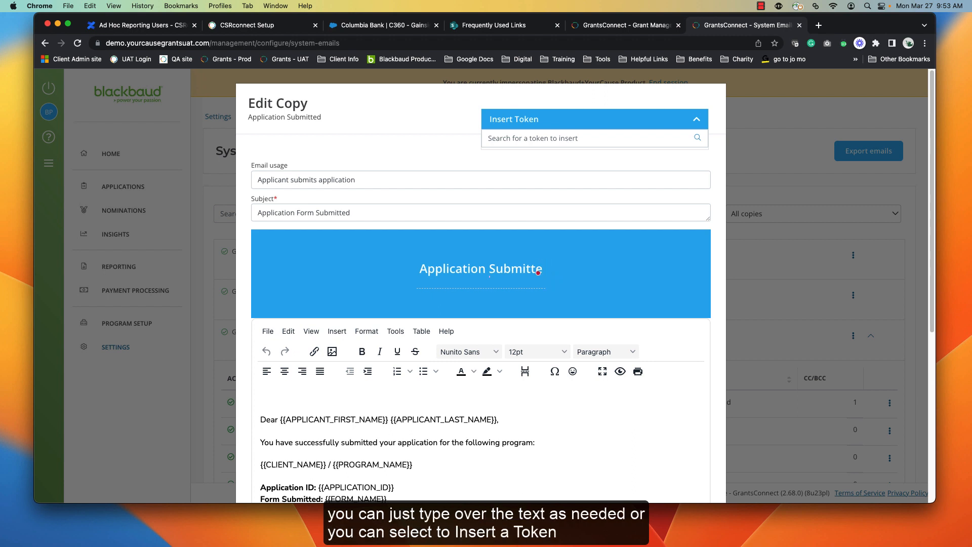
type("d")
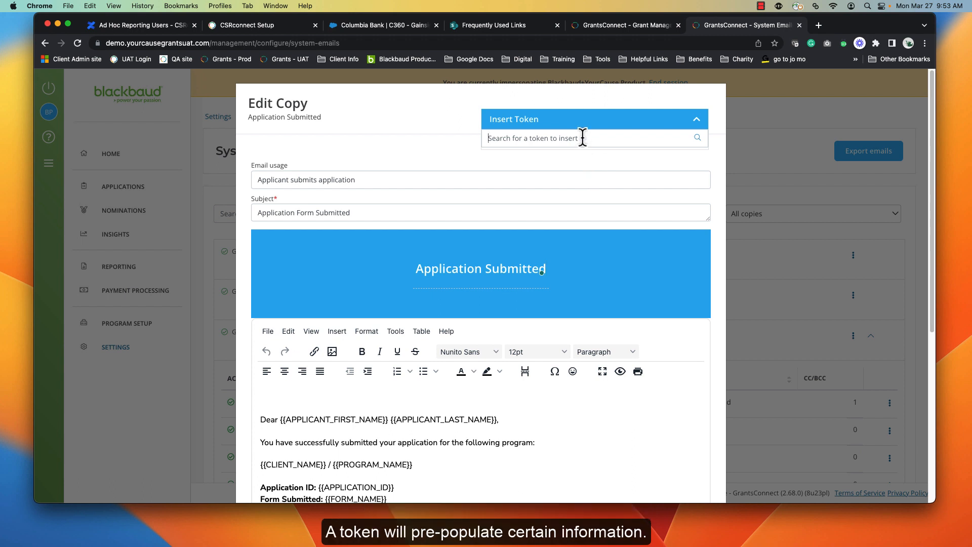
Insert the Program Name token under the Application Submitted banner title
type("program")
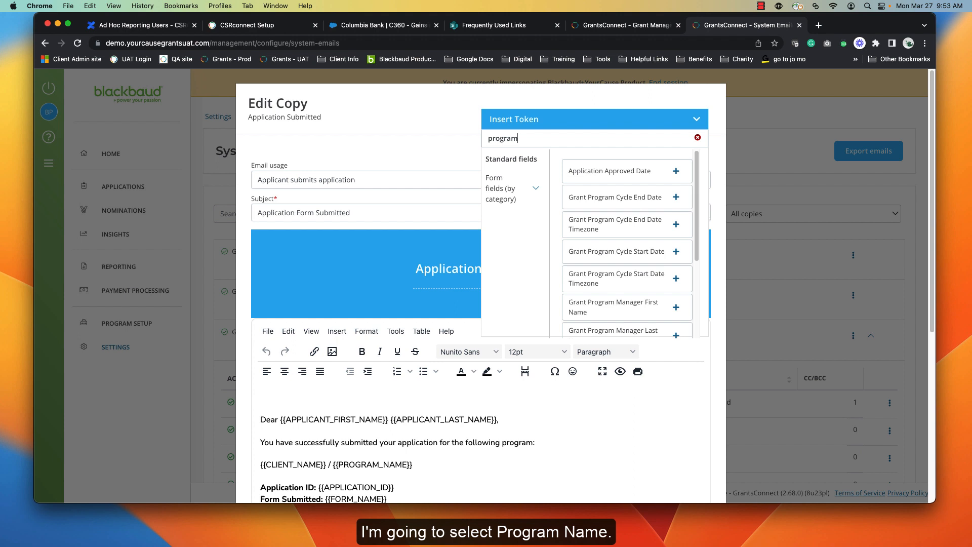
type("nam")
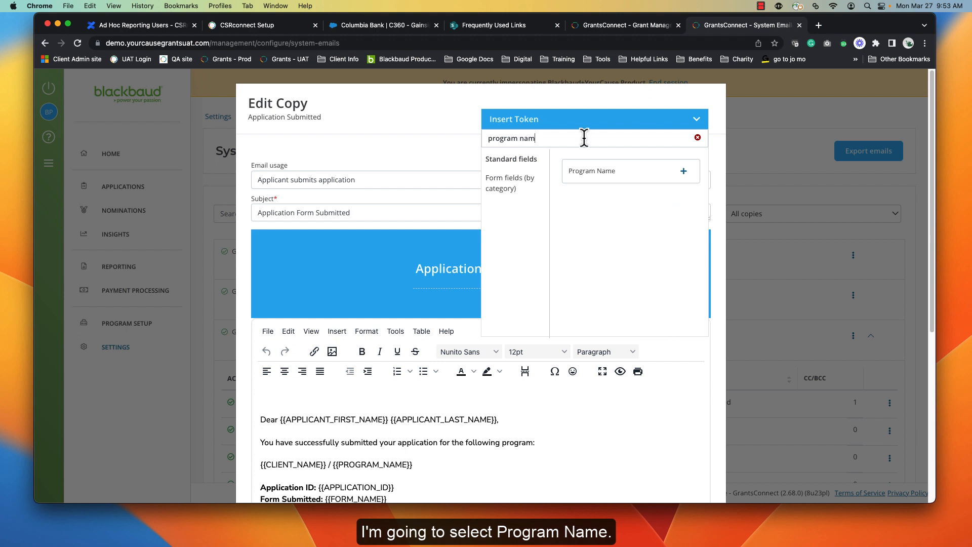
left_click(684, 171)
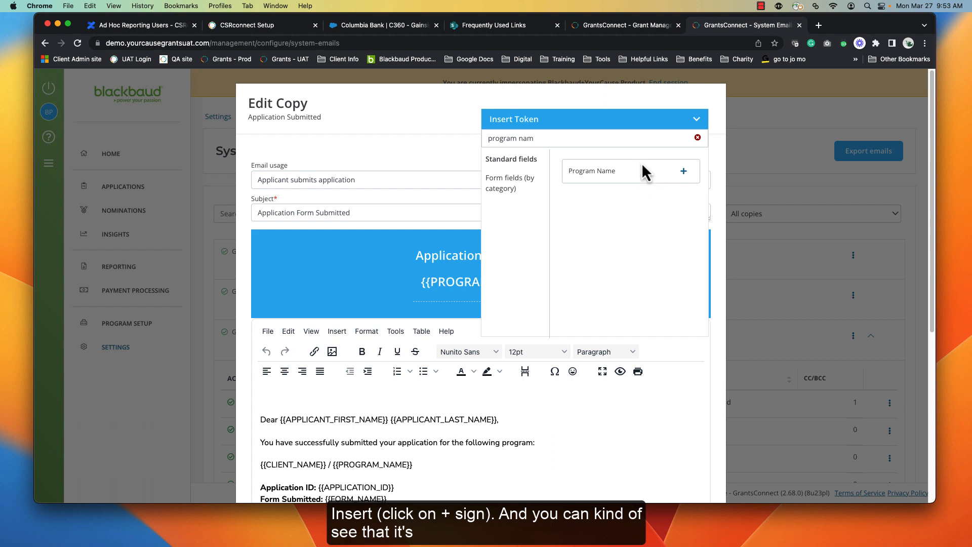
left_click(684, 171)
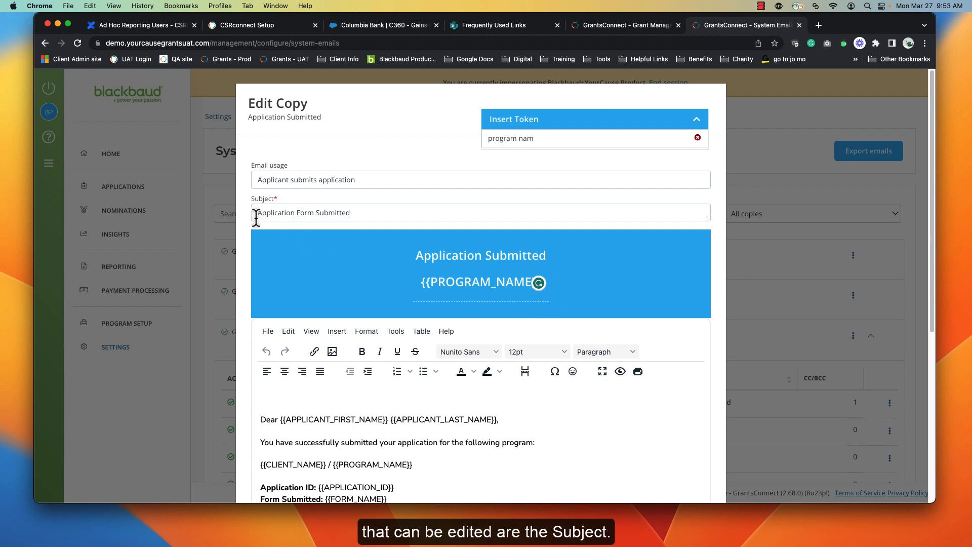
Type 'Additional text.' in the body below the Dear greeting
left_click(355, 213)
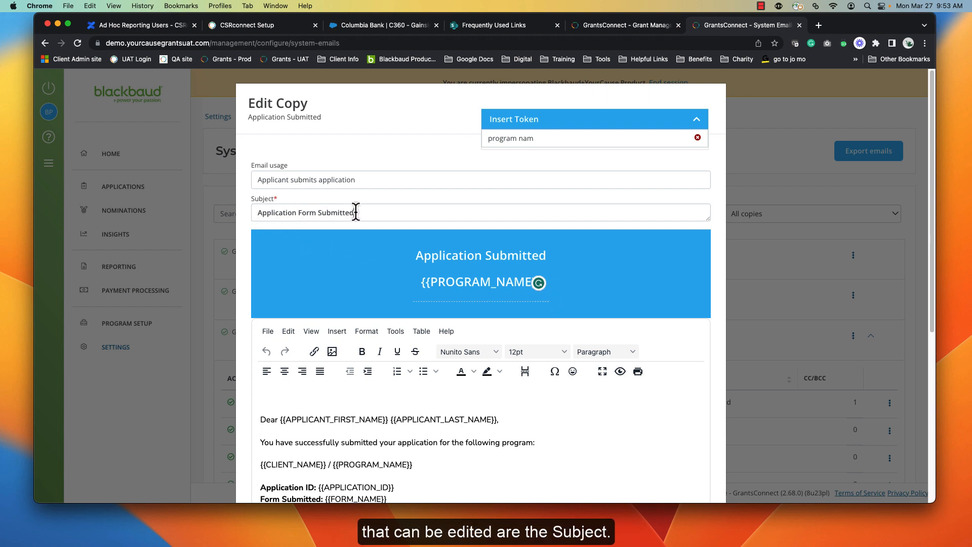
scroll("down", 3)
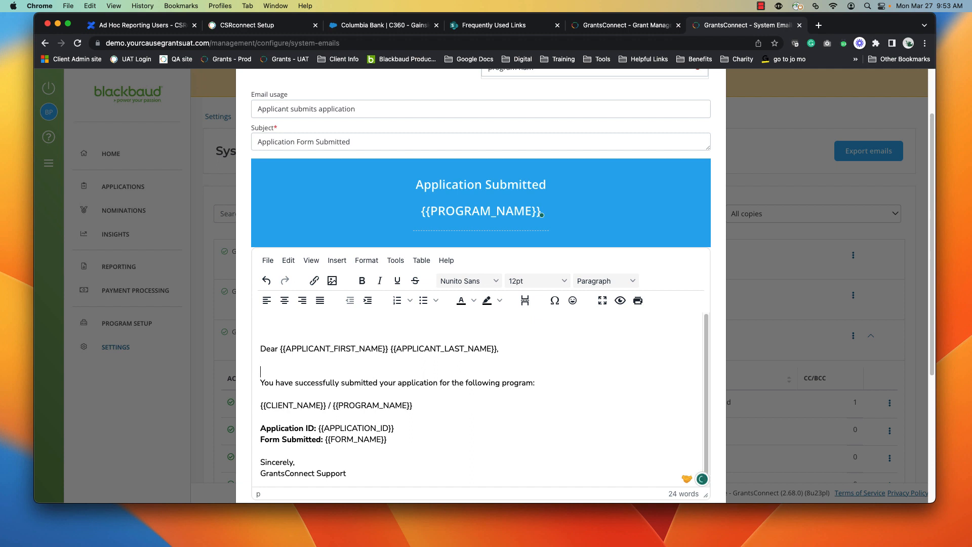
type("Additional")
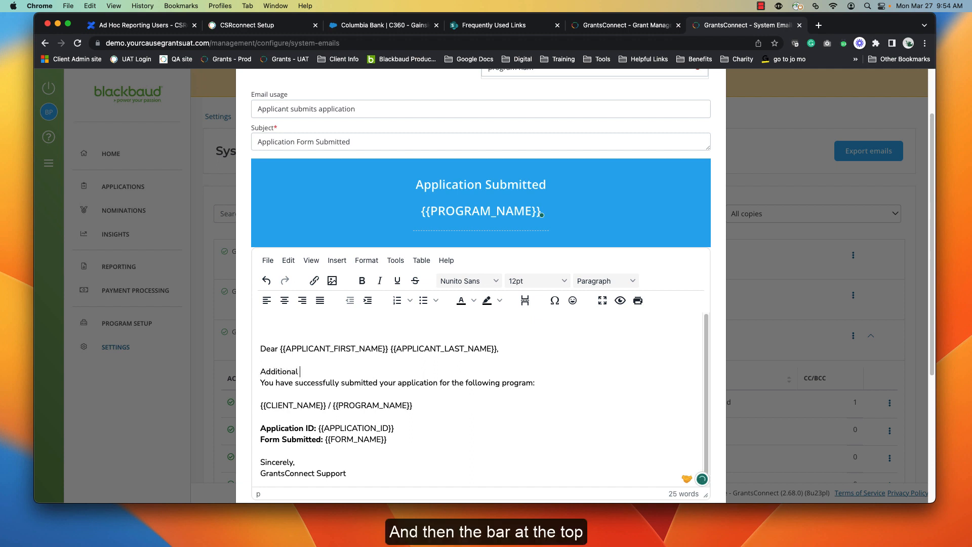
type("text.")
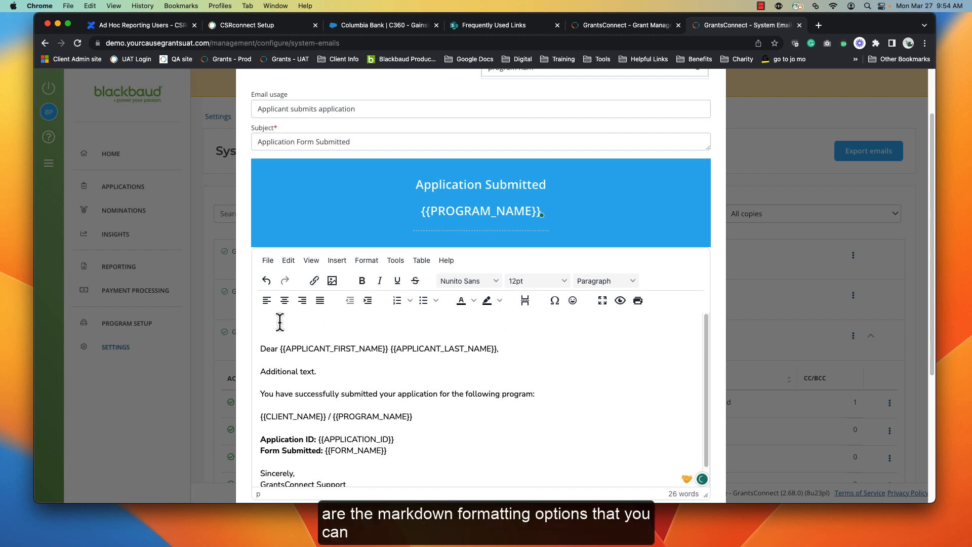
mouse_move(370, 322)
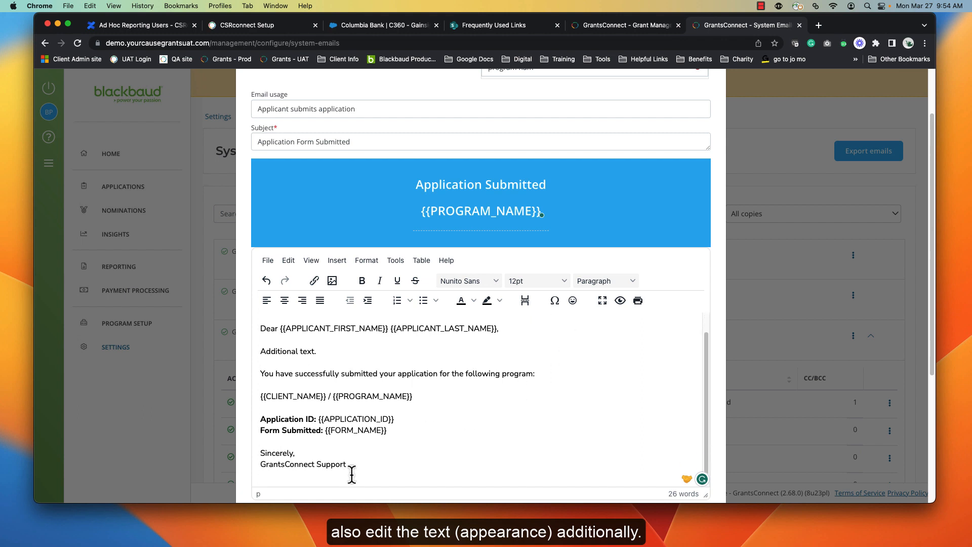
Add a Bcc field to the email copy and save it
scroll("down", 3)
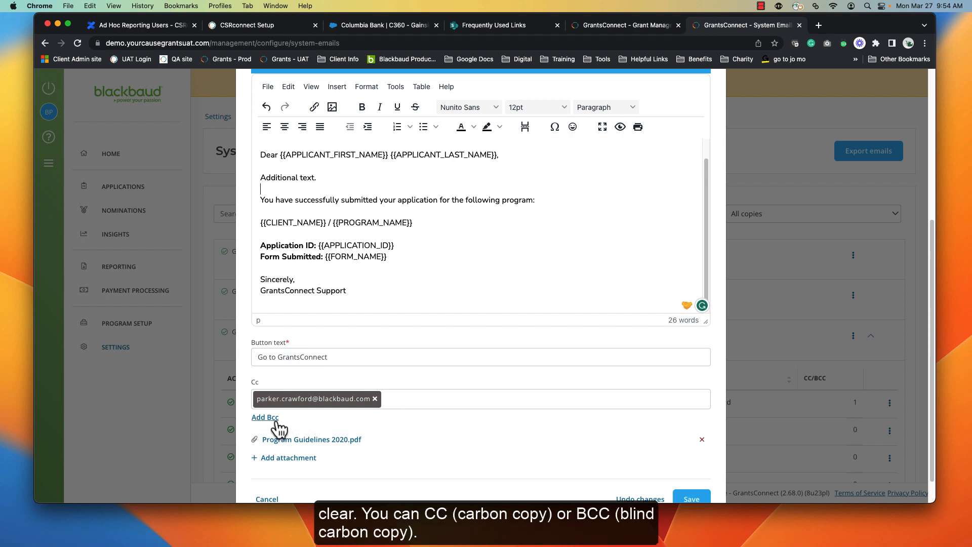
left_click(265, 416)
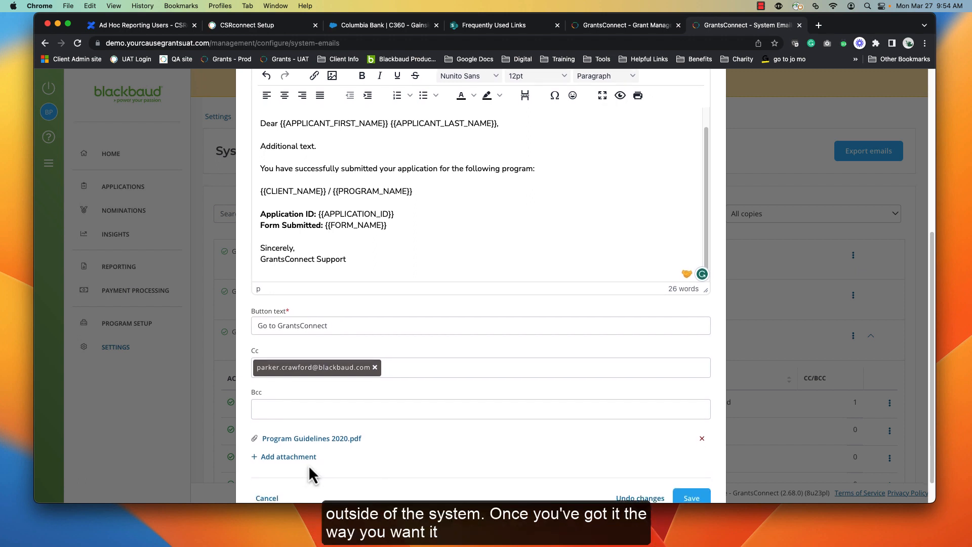
scroll("down", 3)
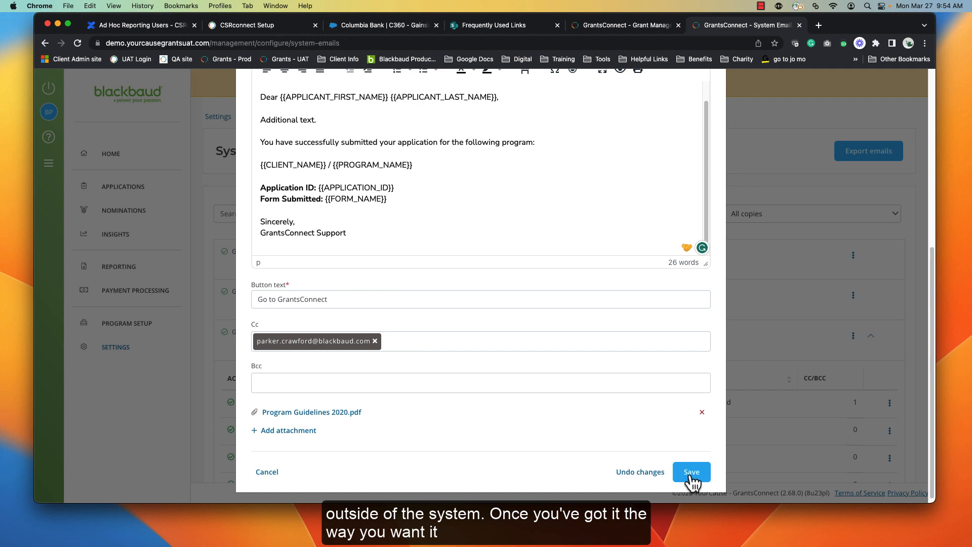
left_click(690, 472)
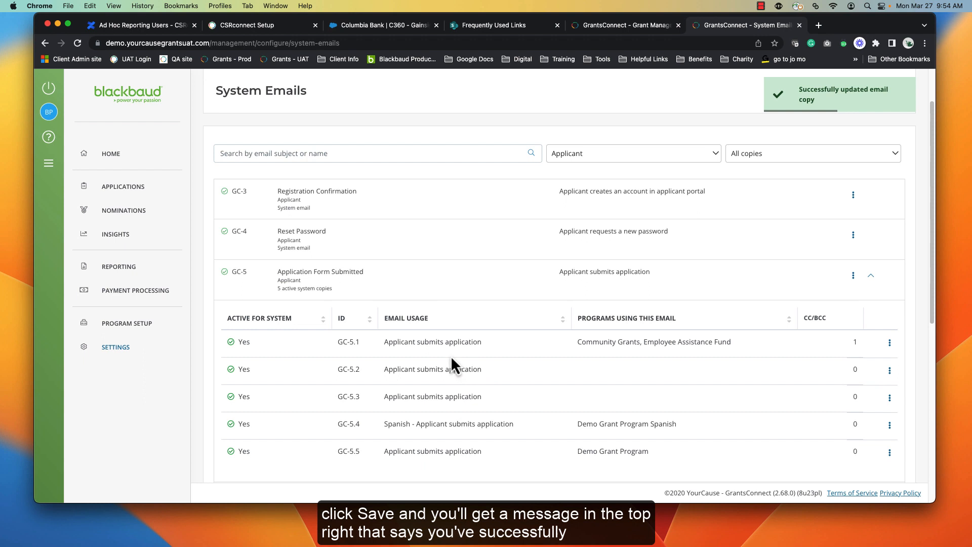
mouse_move(680, 360)
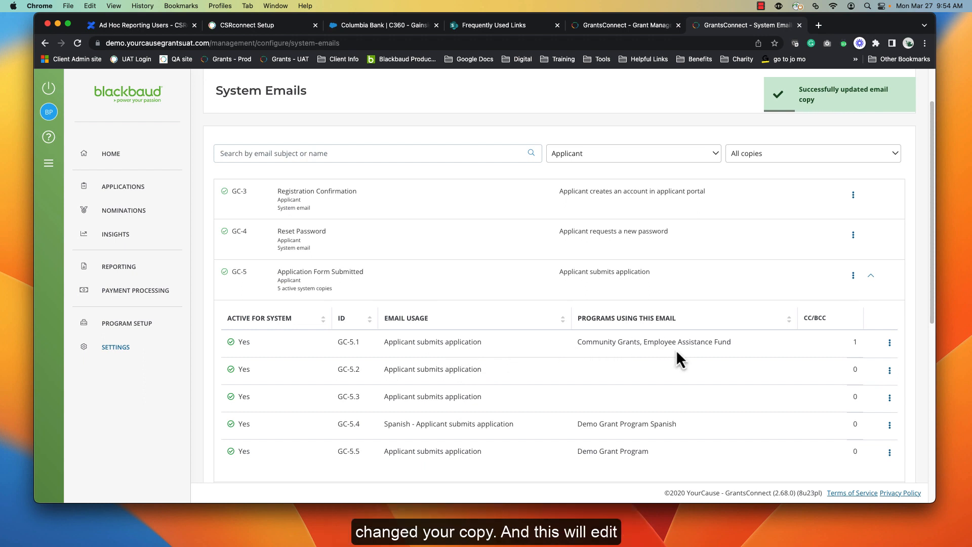